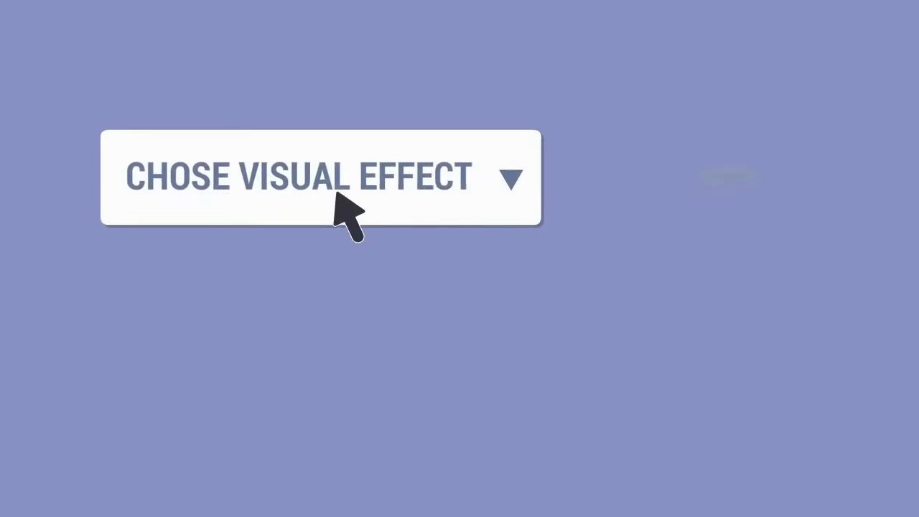
{"action": "left_click", "coordinate": [342, 179]}
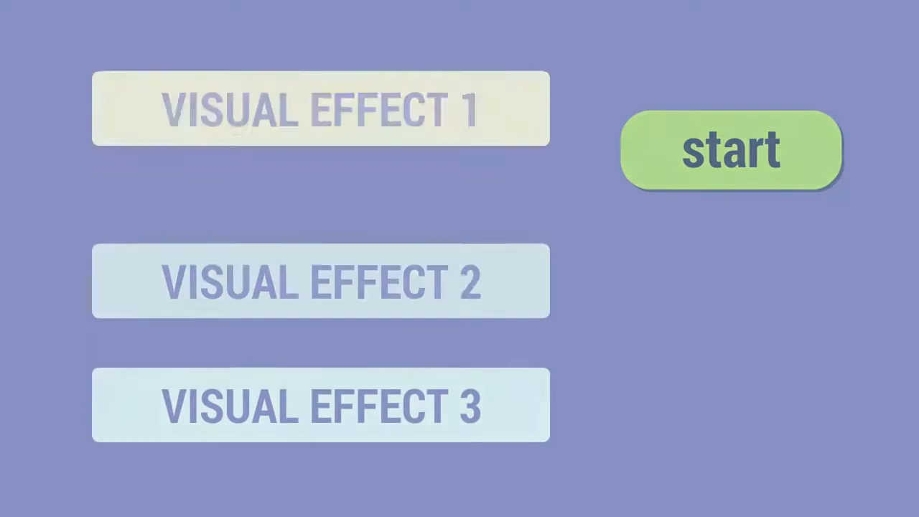
{"action": "left_click", "coordinate": [730, 149]}
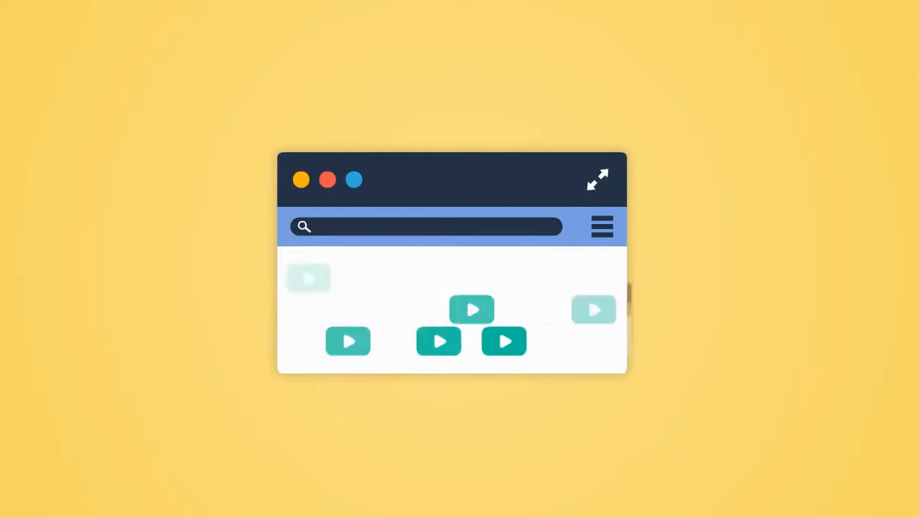